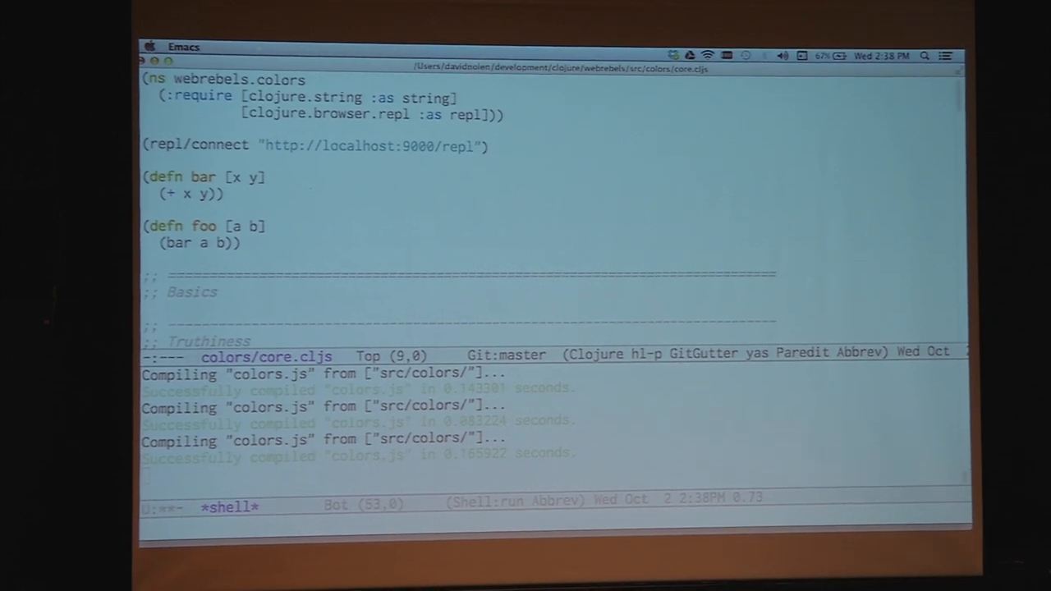
Save foo with the extra (bar a b c) call so cljsbuild warns about the undeclared var
key(cmd+s)
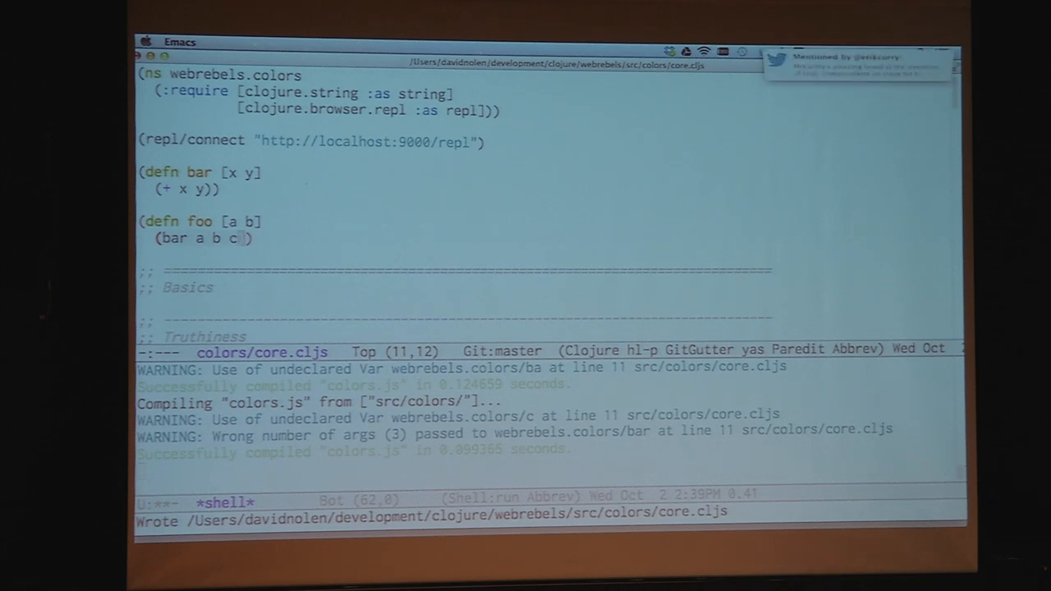
key(cmd+tab)
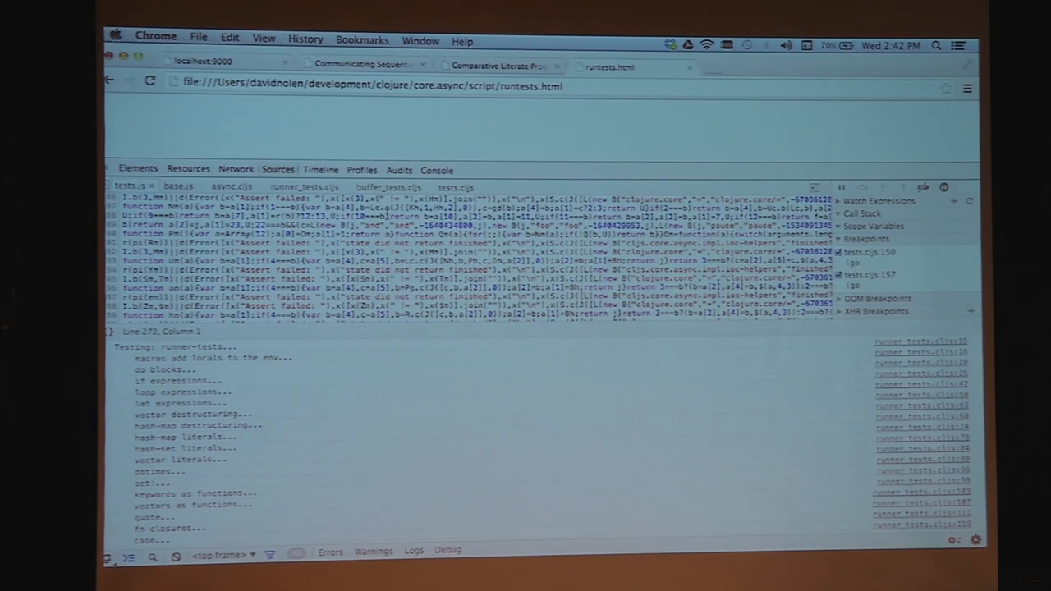
Switch DevTools to the Sources panel showing the compiled runner-tests sources
click(200, 59)
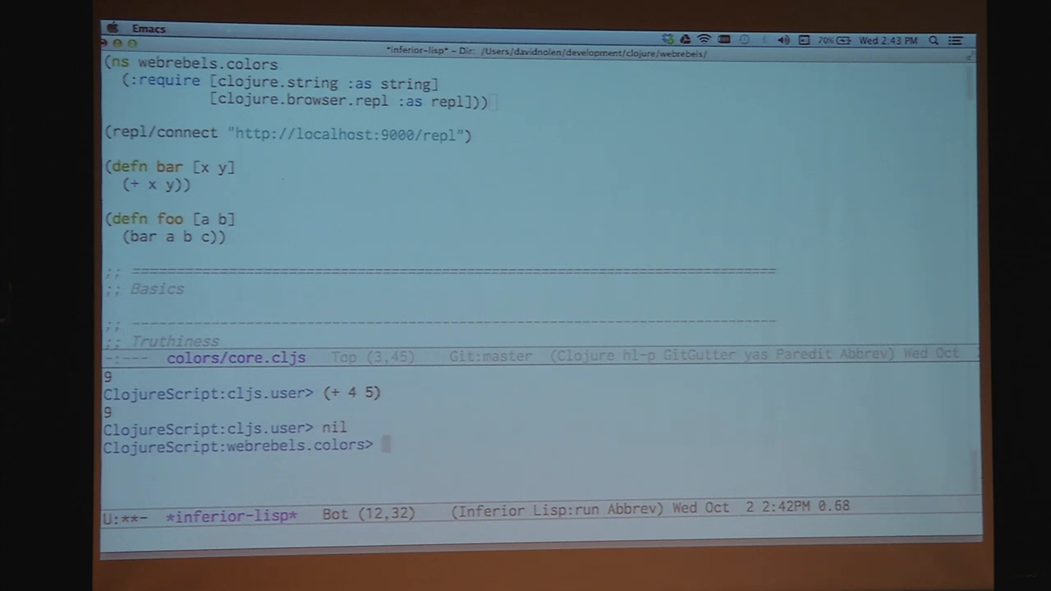
Evaluate (by-id "box") at the webrebels.colors REPL, returning an HTMLDivElement
text((by-id "bo)
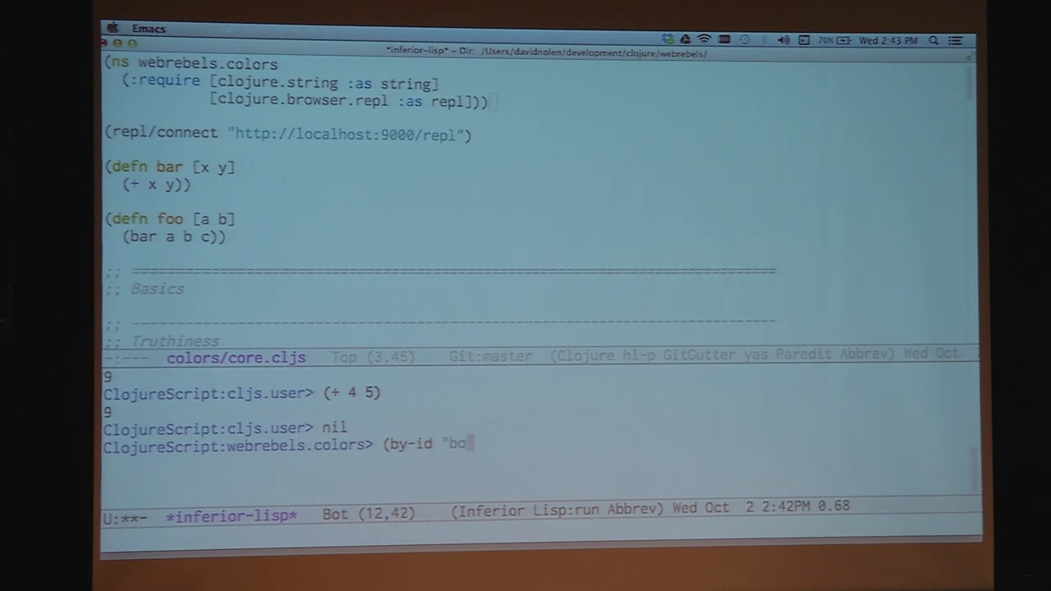
text(x"))
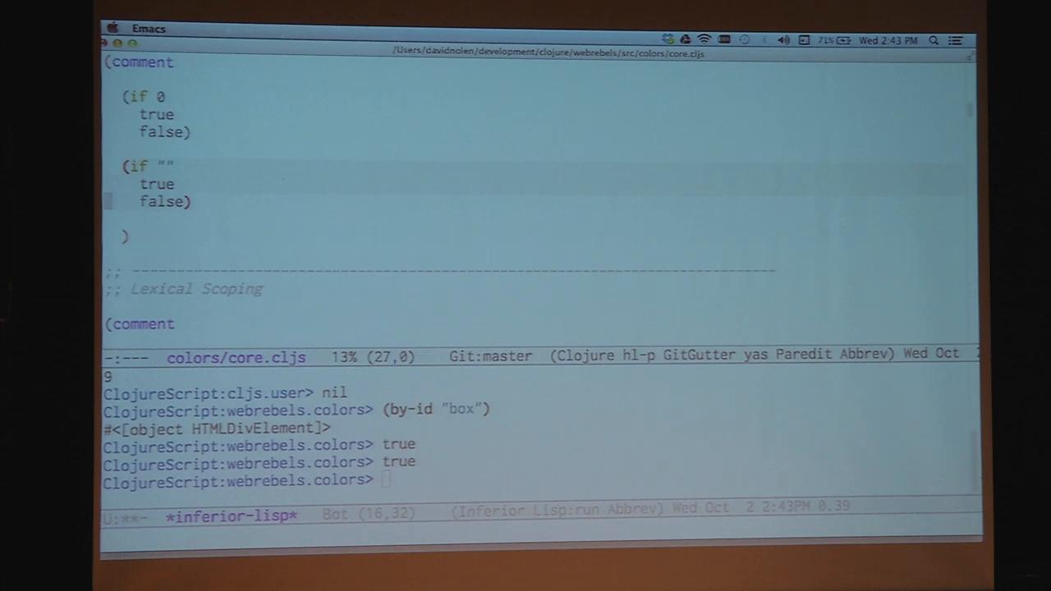
Move to the Truthiness block and evaluate the if forms on 0 and "" to true
scroll(down, 3)
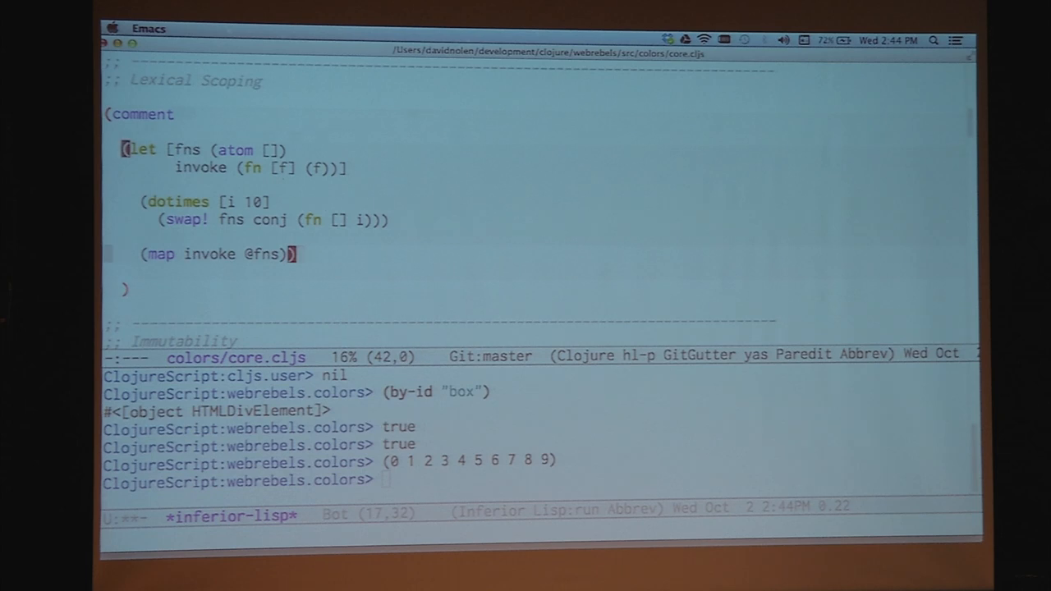
Evaluate the immutability let form, printing {:foo bar, :baz woz} then the unchanged {:foo bar}
scroll(down, 3)
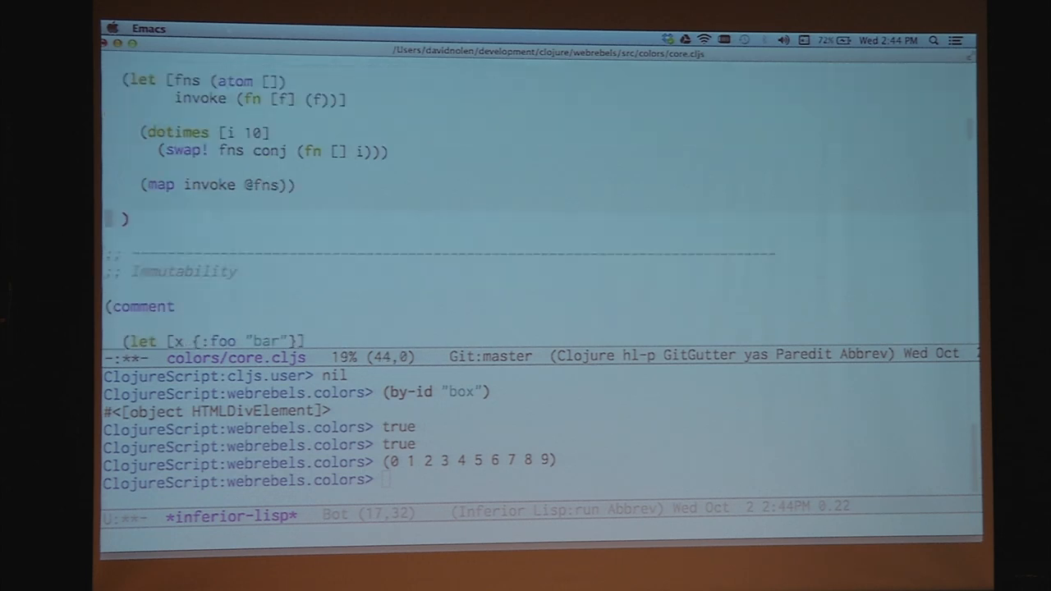
scroll(down, 3)
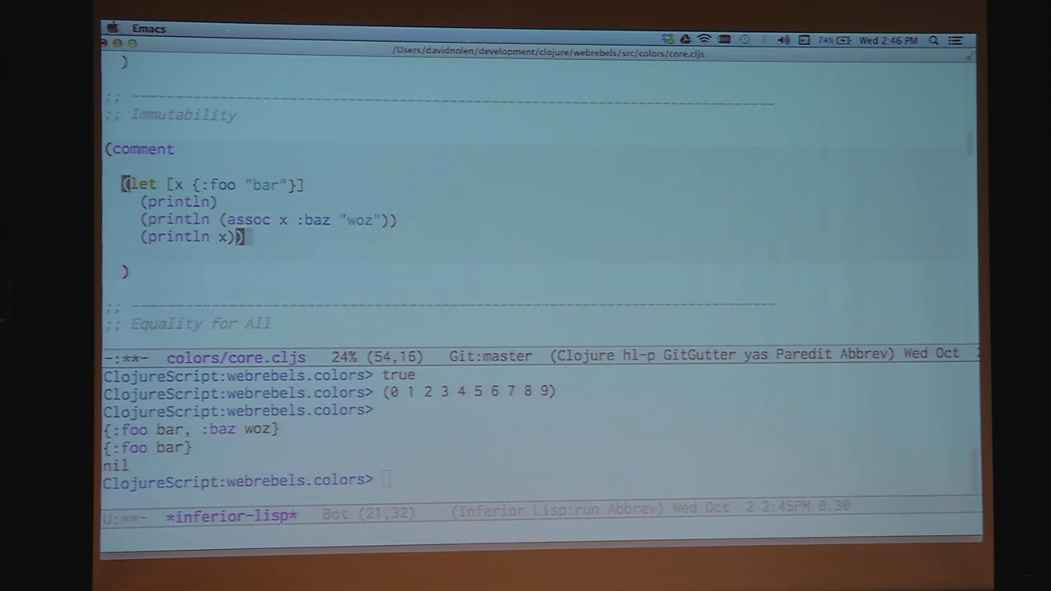
scroll(down, 3)
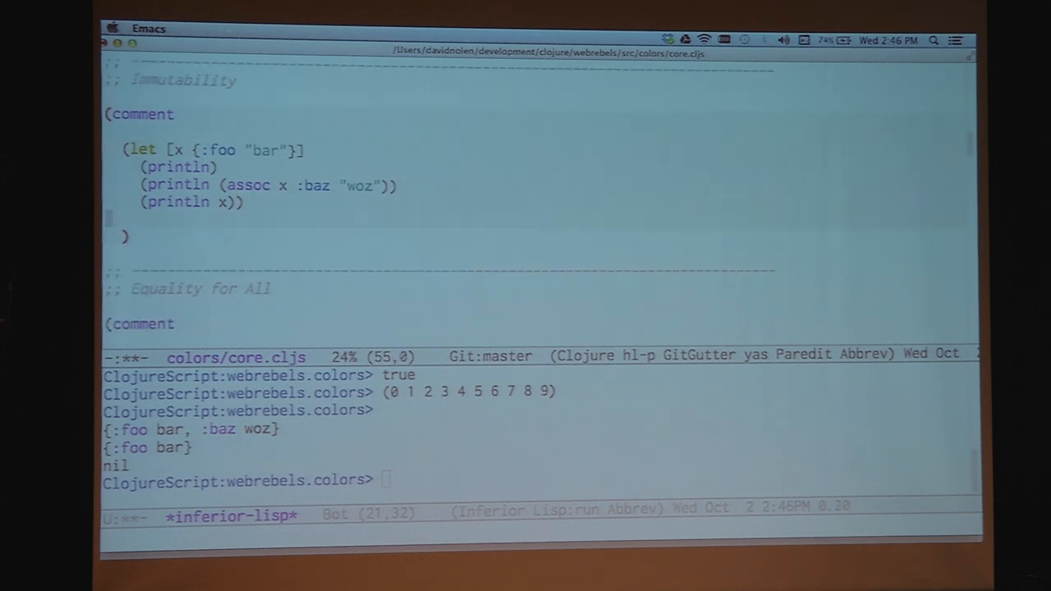
Move to the Equality for All block and evaluate (= x y) to true
scroll(down, 3)
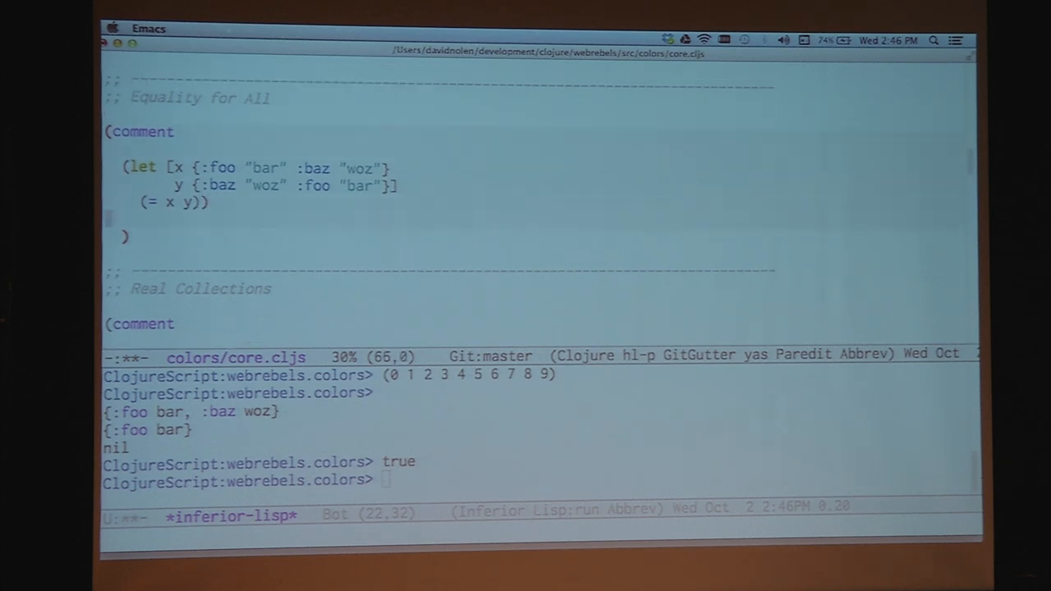
scroll(down, 3)
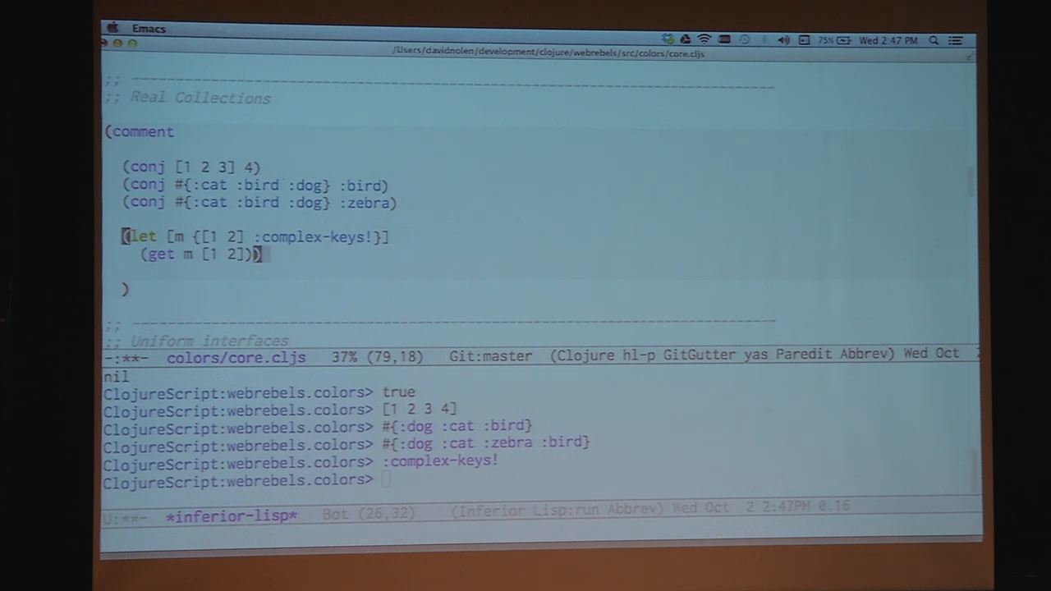
Evaluate the Real Collections conj and let forms for the vector, sets and vector-keyed map
scroll(down, 3)
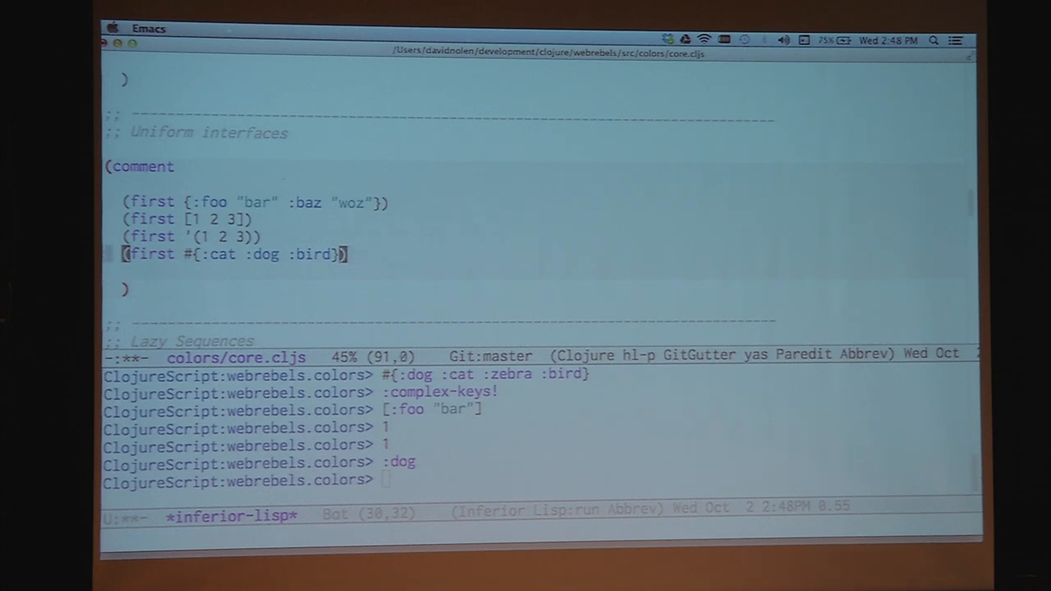
Evaluate first on a map, vector, list and set, returning [:foo "bar"], 1, 1 and :dog
scroll(down, 3)
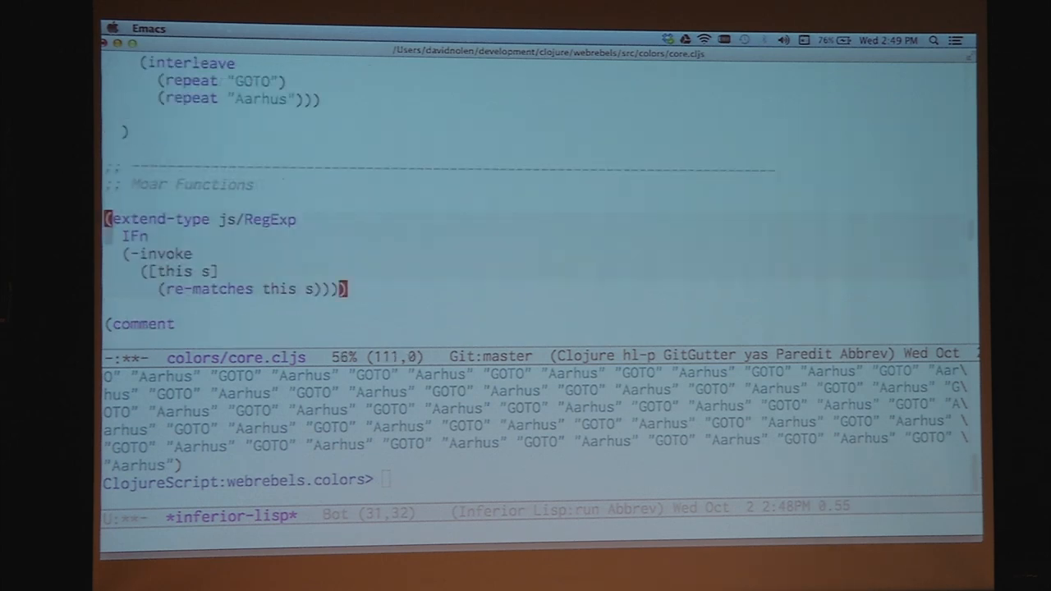
Extend js/RegExp as a function and map #".*hello.*" over the strings, yielding matches and nils
scroll(down, 3)
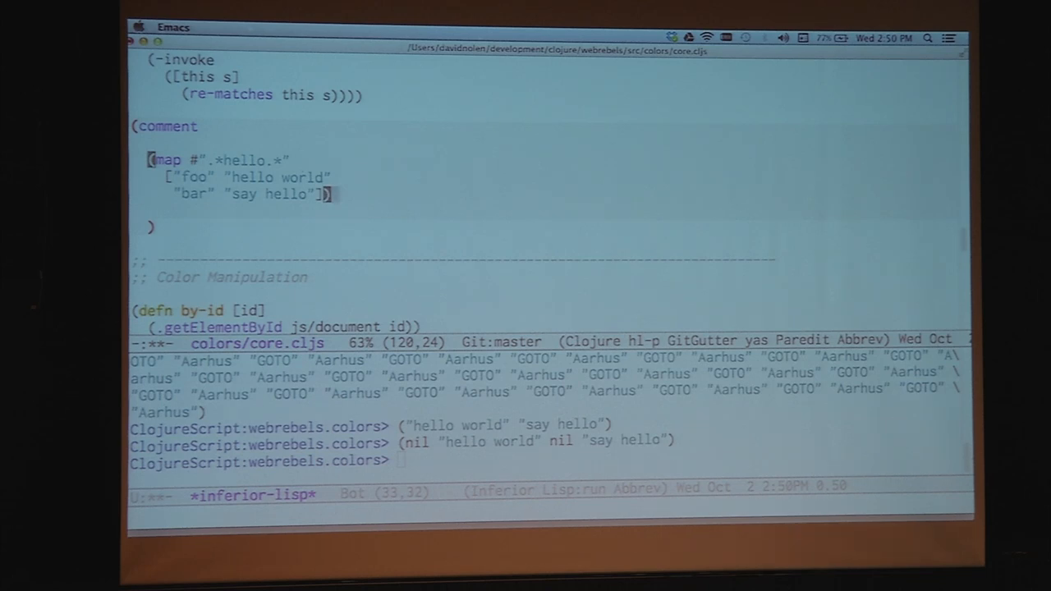
Evaluate (capitalize "foo") in the inferior-lisp REPL, returning "Foo"
scroll(down, 3)
text(()
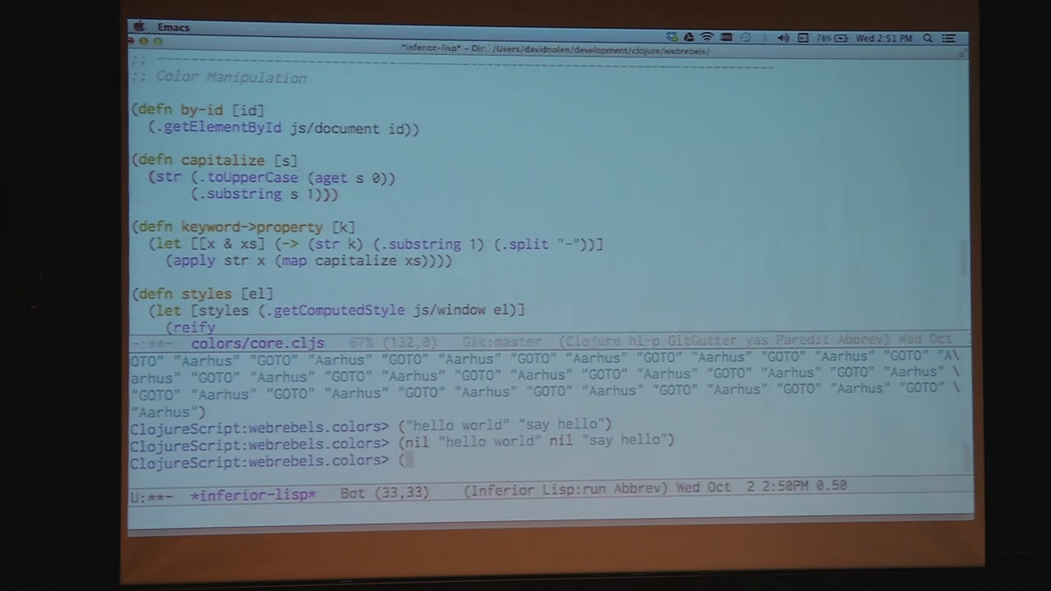
text(capitalize "Foo"))
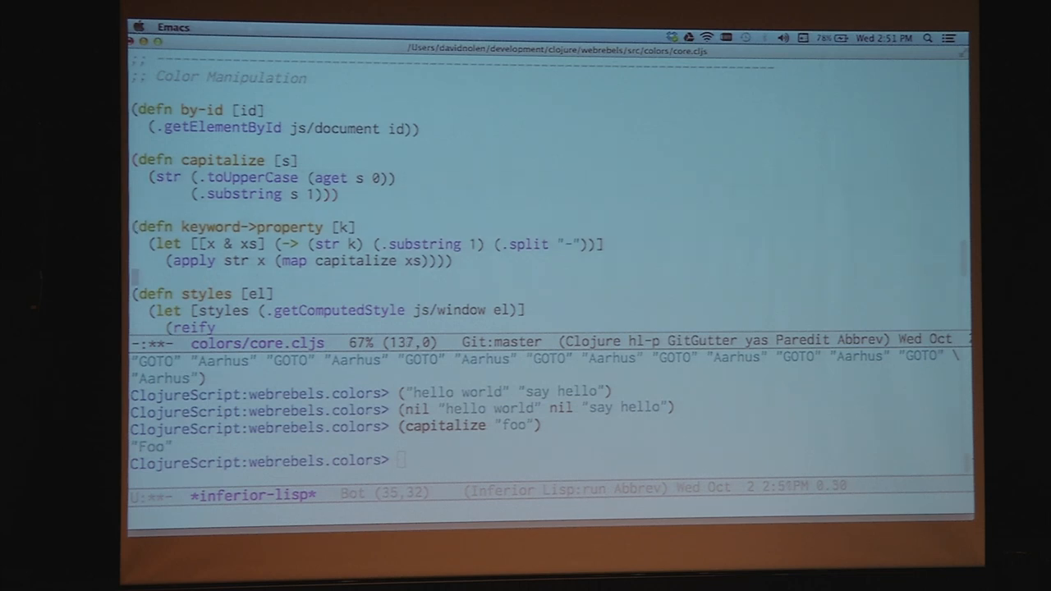
Evaluate (keyword->property :background-color) in the REPL, getting "backgroundColor" back
scroll(down, 3)
text((keyword->property)
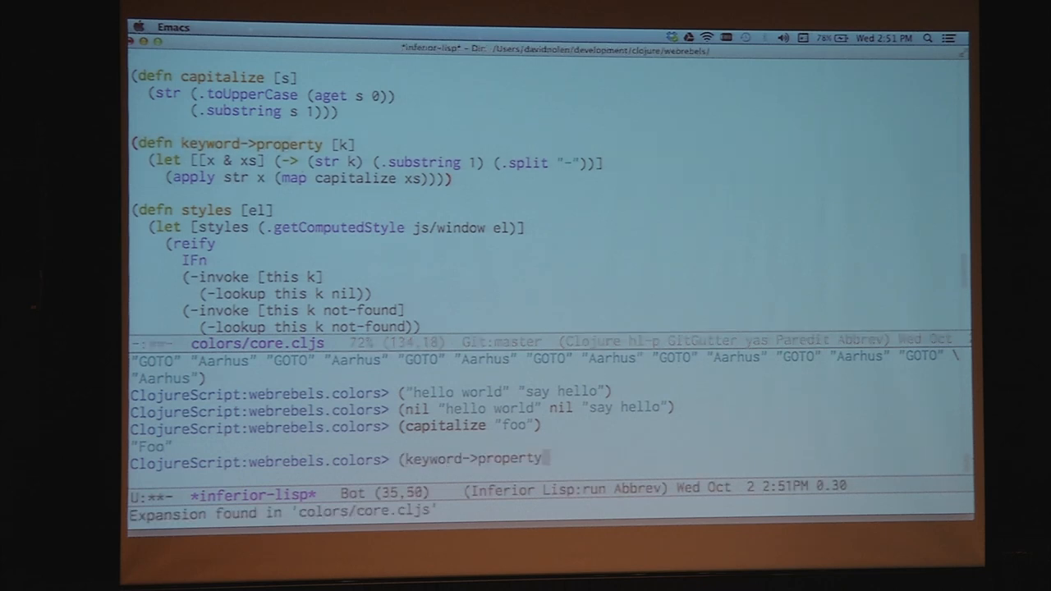
text(:background-color))
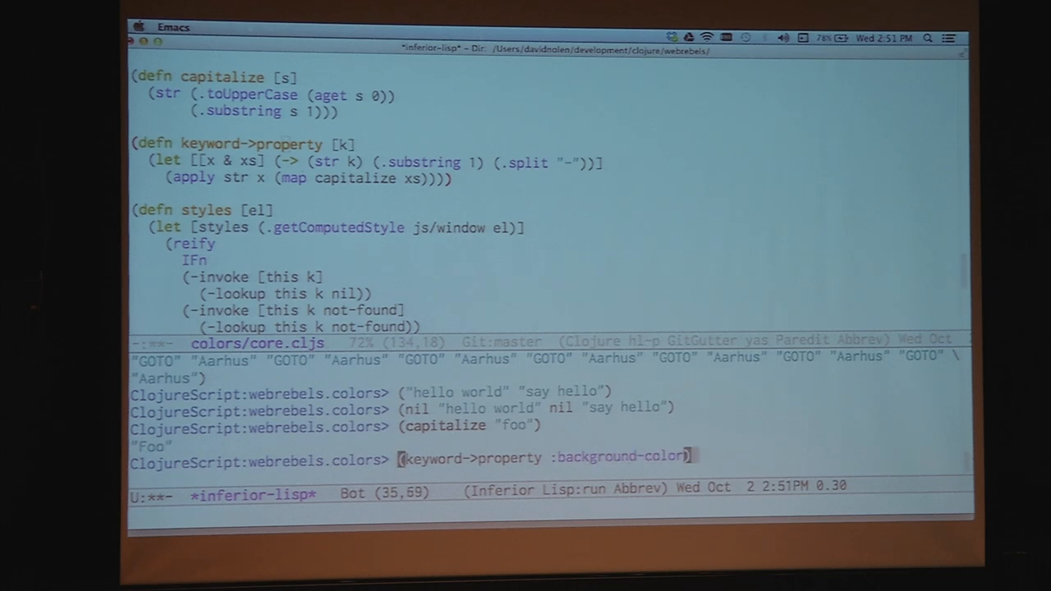
key(Return)
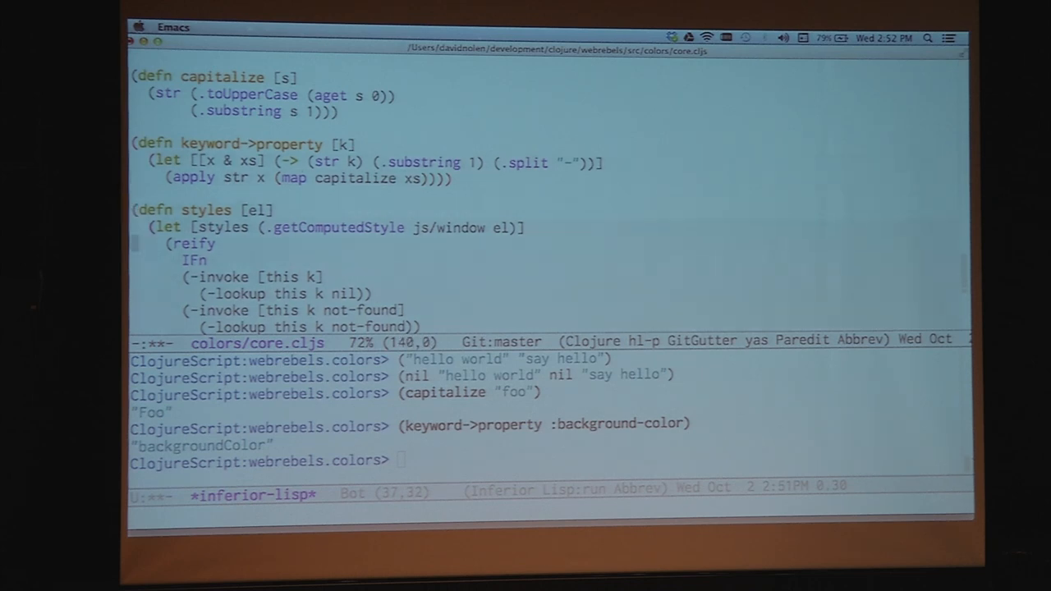
scroll(down, 3)
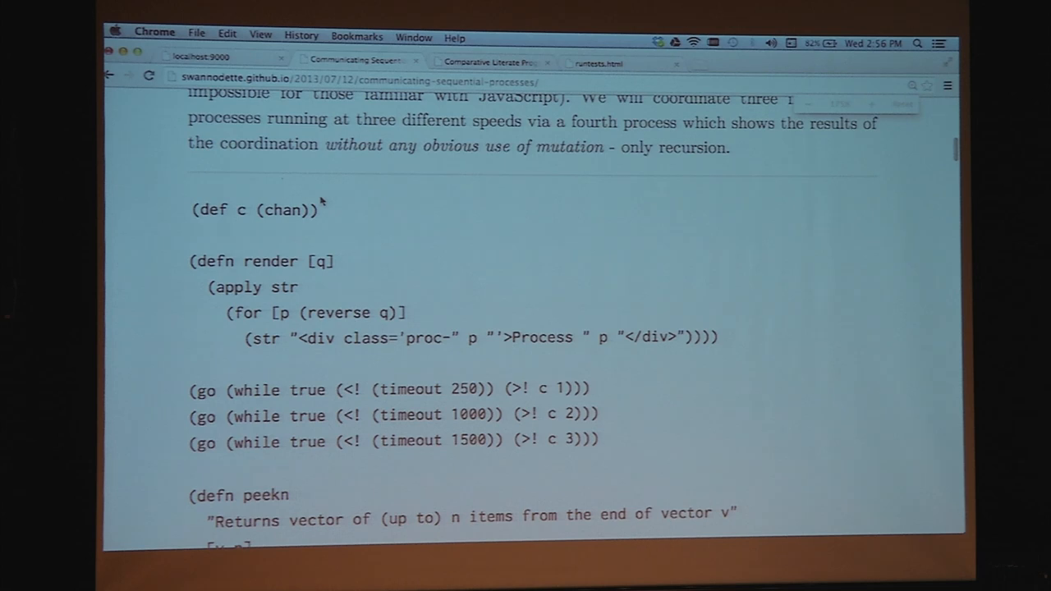
Scroll down past the go-loop code to the live interleaved Process 1, 2 and 3 output
scroll(down, 3)
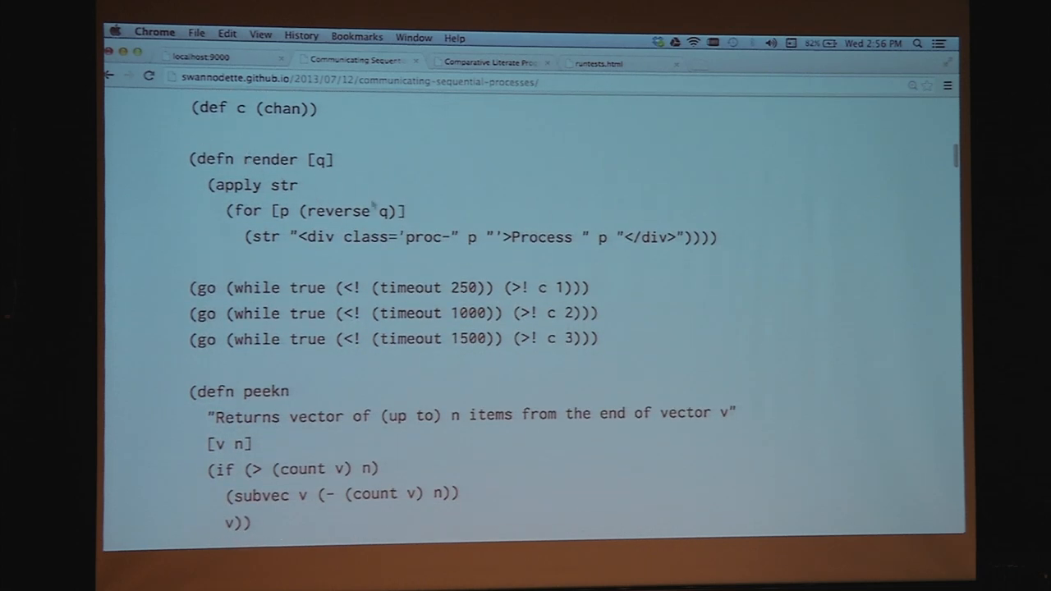
scroll(down, 3)
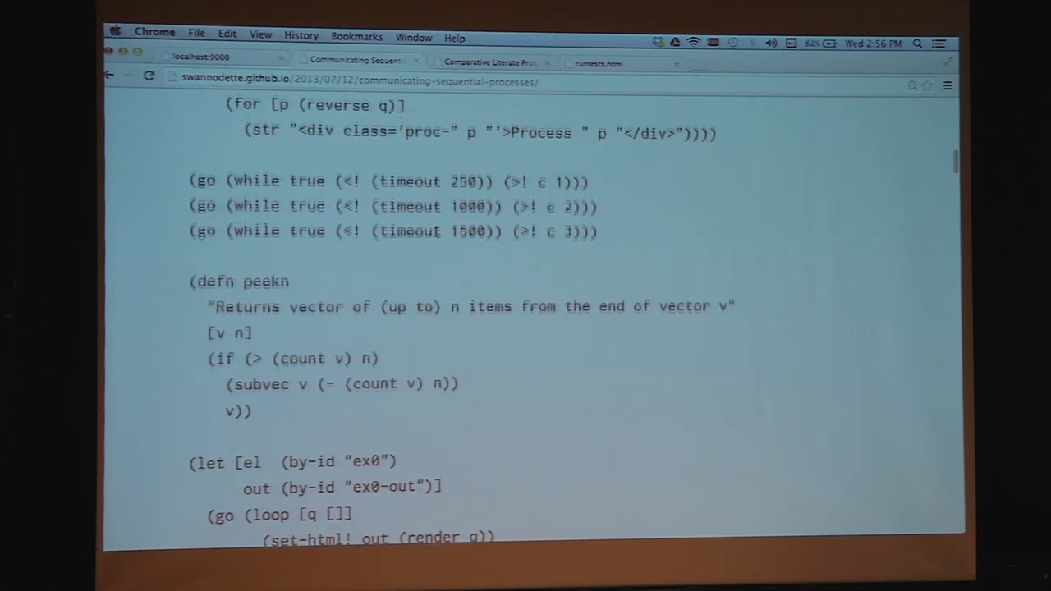
scroll(down, 3)
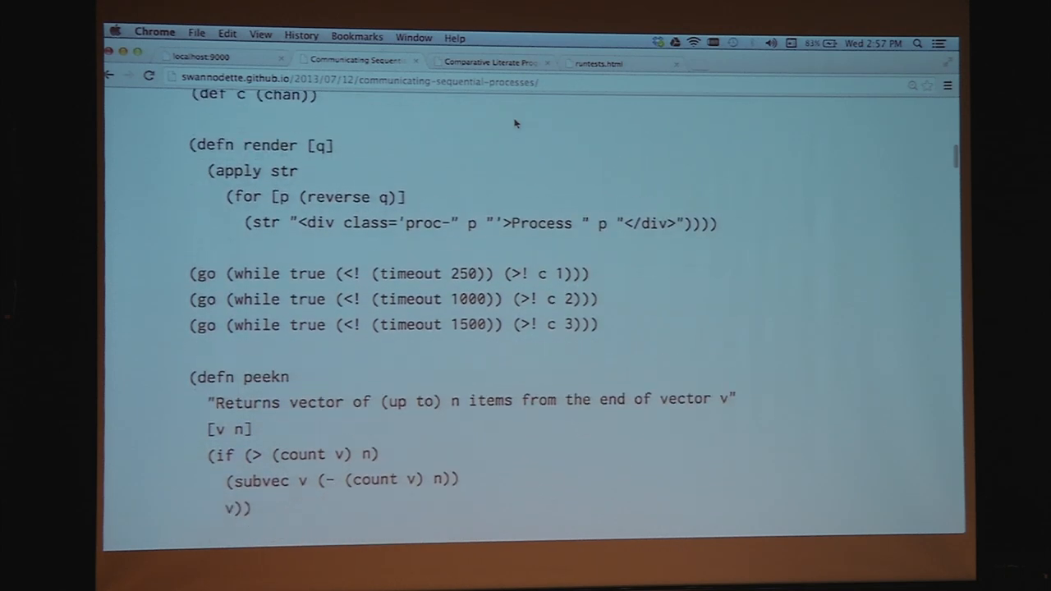
scroll(down, 3)
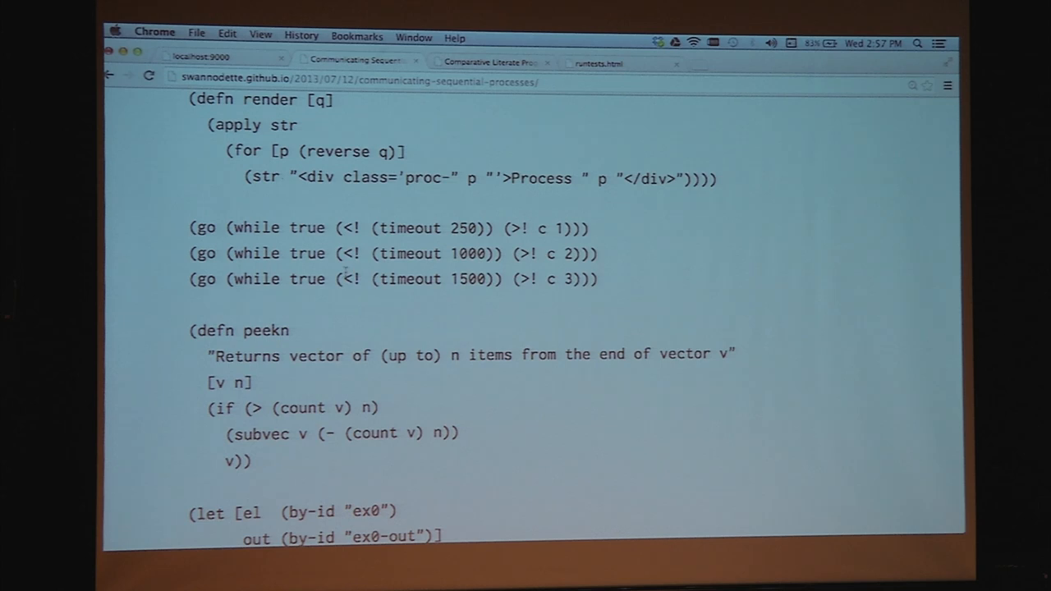
scroll(down, 3)
text(swannodette.github.io/)
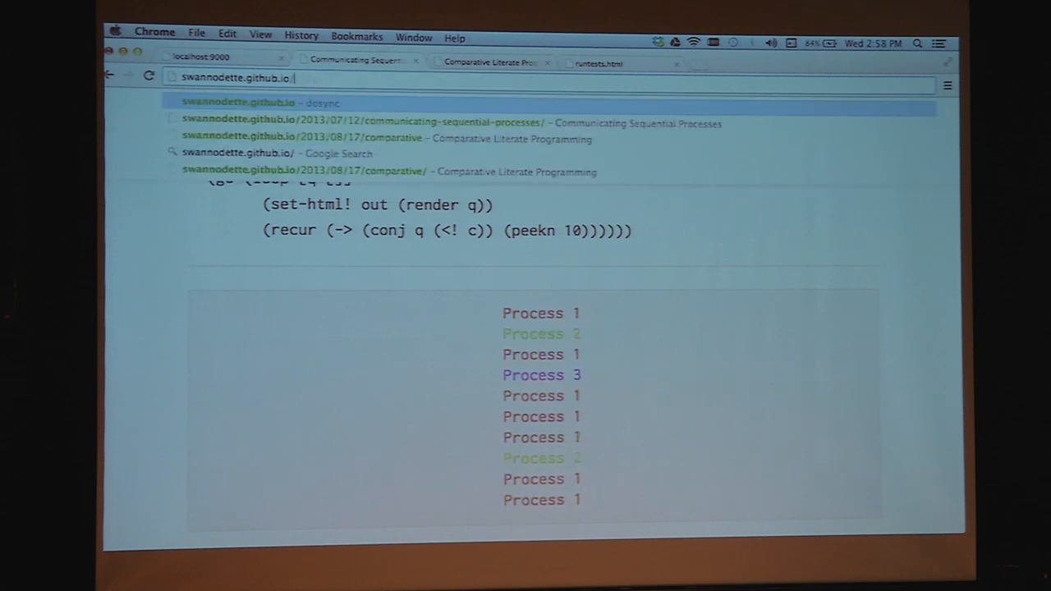
From the dosync front page, open the Comparative Literate Programming post and reach its Query / Some field demo
click(238, 101)
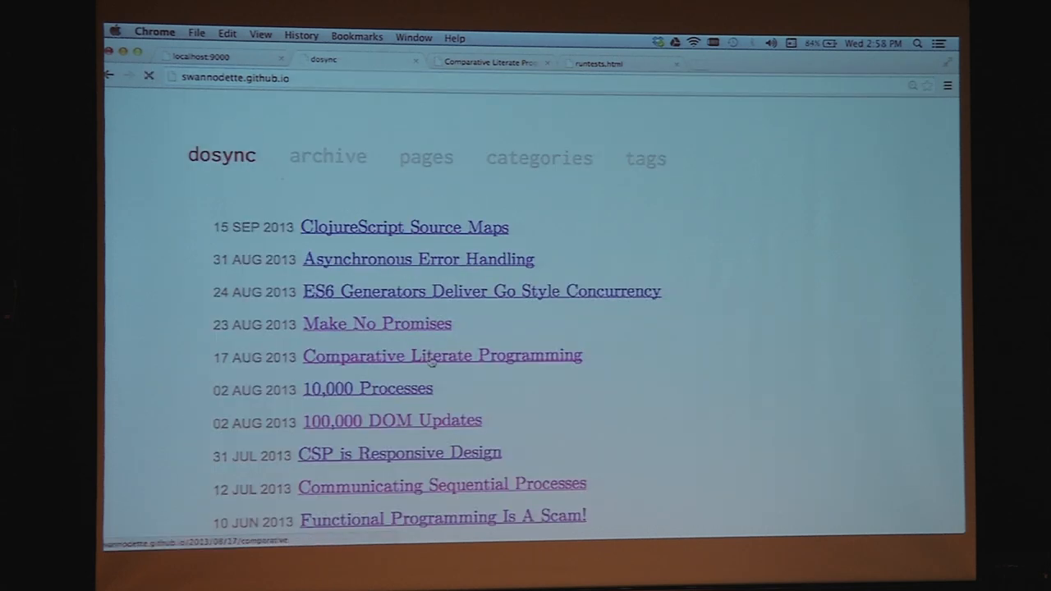
click(442, 354)
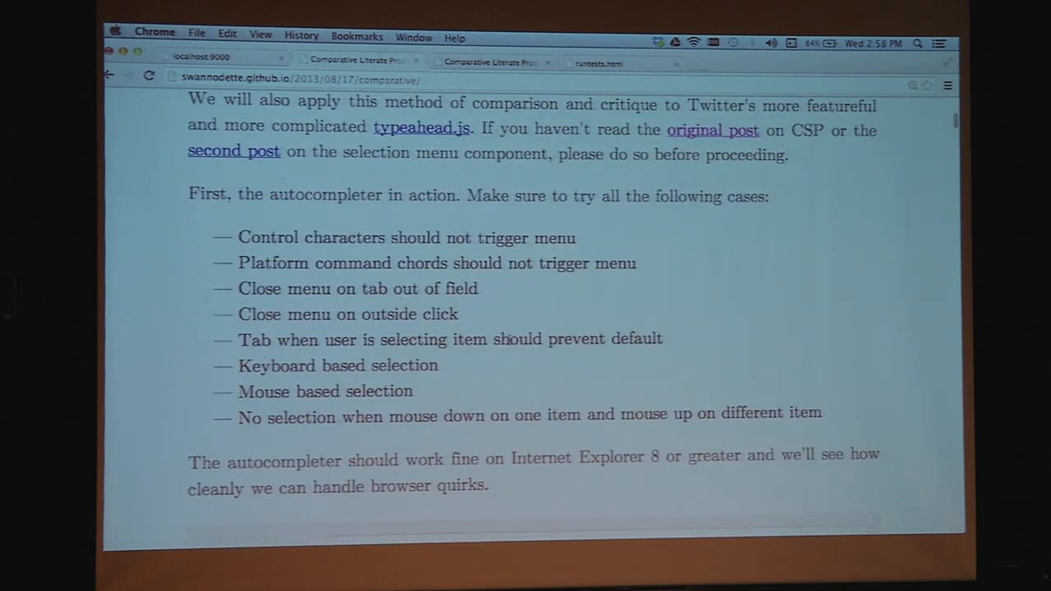
scroll(down, 3)
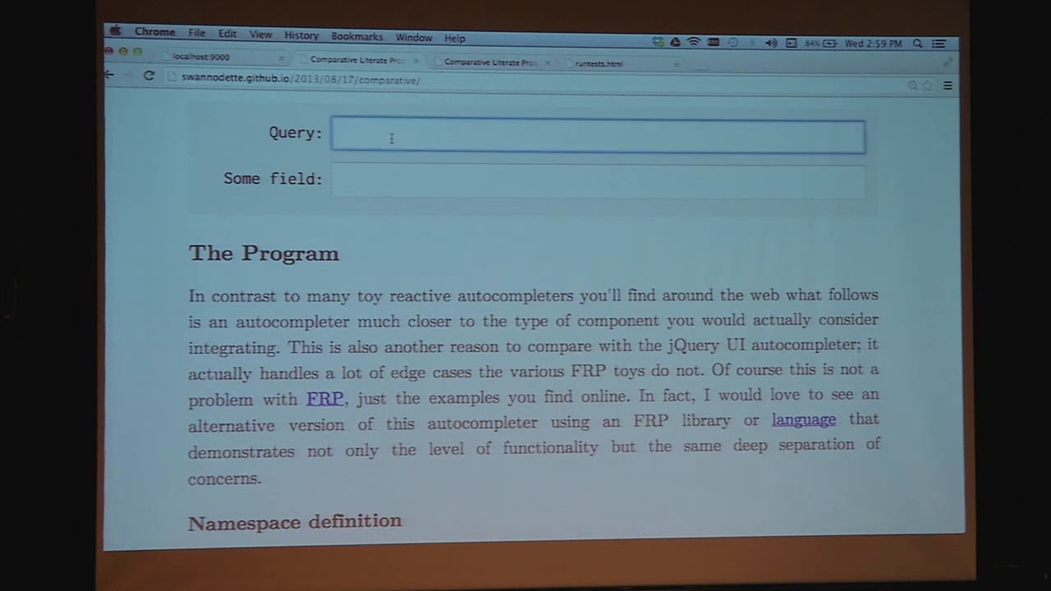
Enter Lisp in the Query box and choose the Lisp Machine Lisp suggestion from the autocompleter
text(Alo)
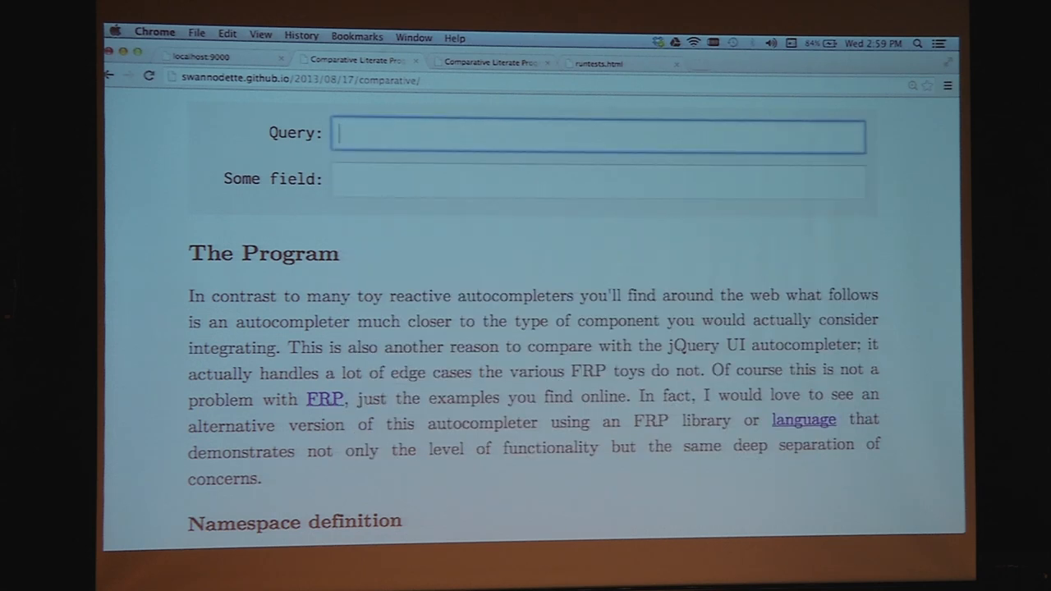
text(Lisp)
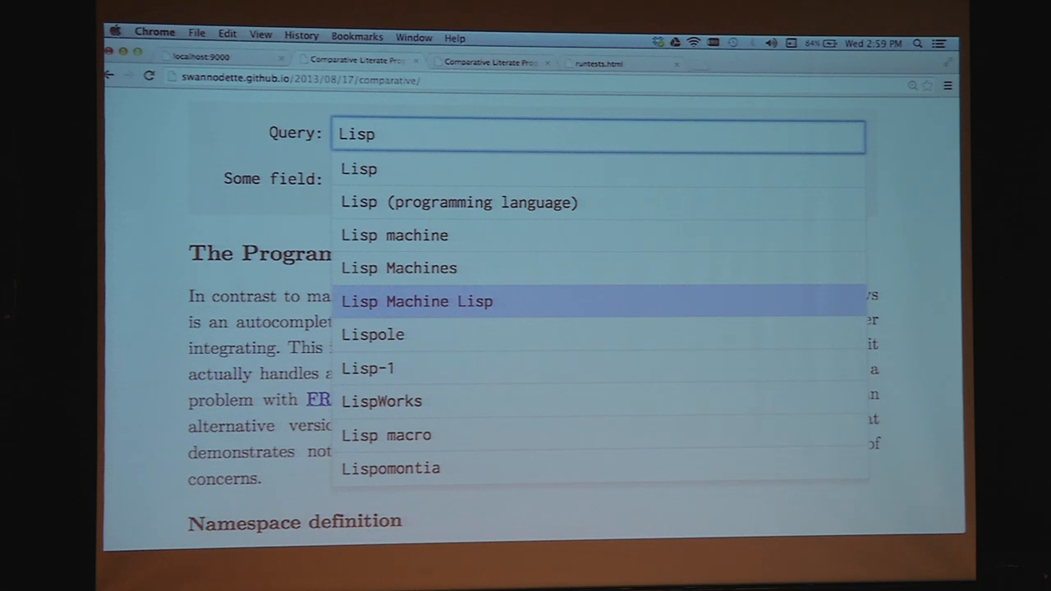
click(417, 301)
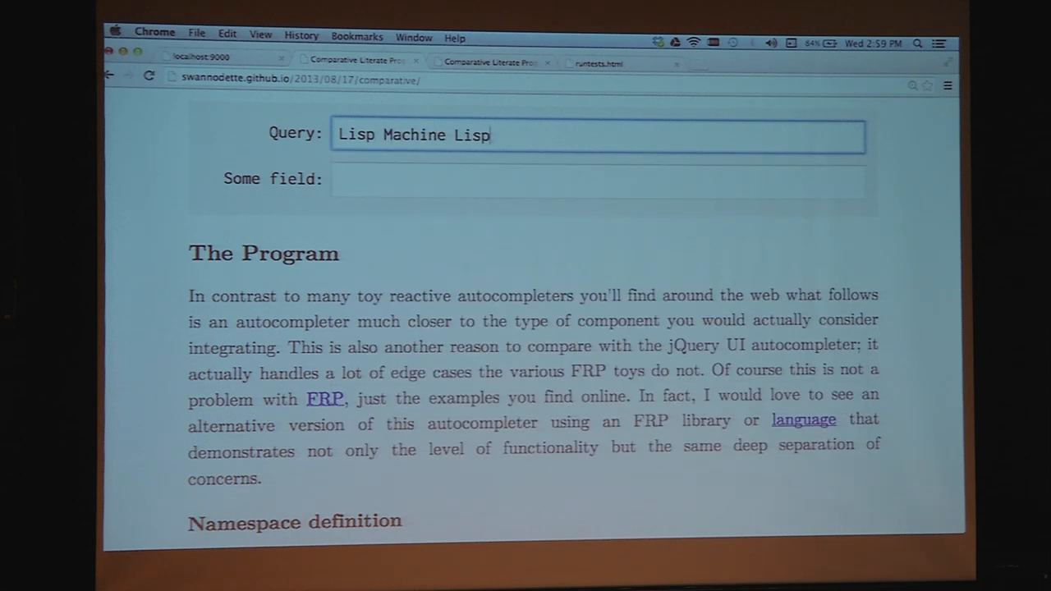
click(598, 181)
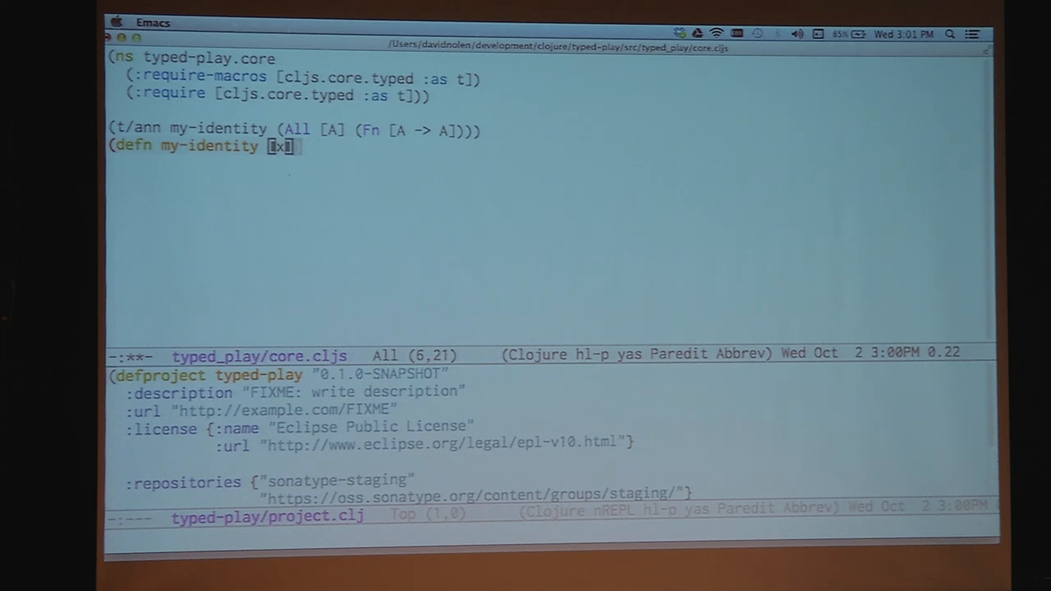
Complete my-identity with (inc x) as its body and begin a new form at the nREPL prompt
text((inc x)))
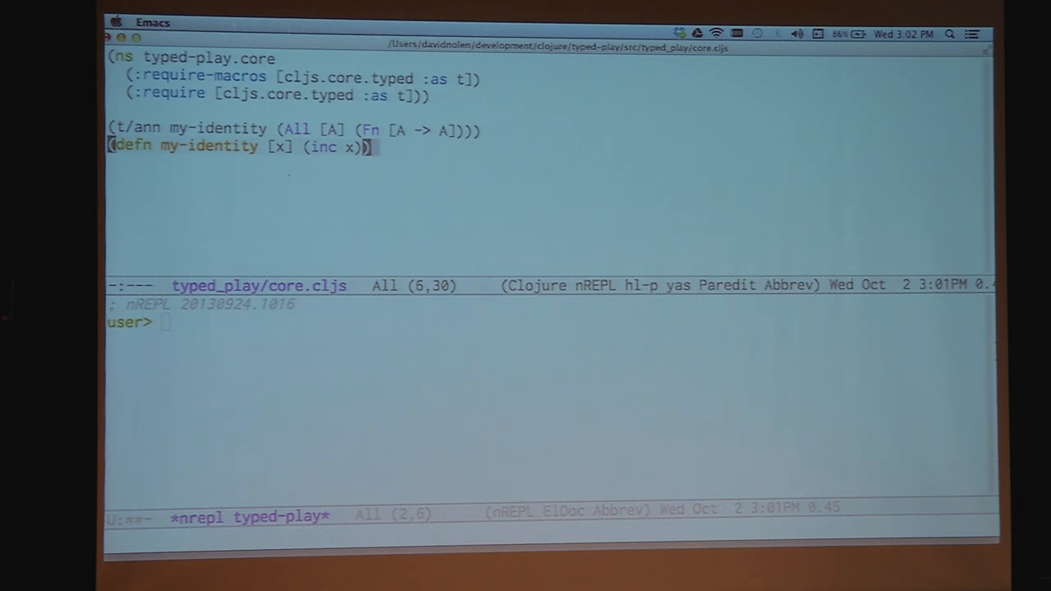
text(()
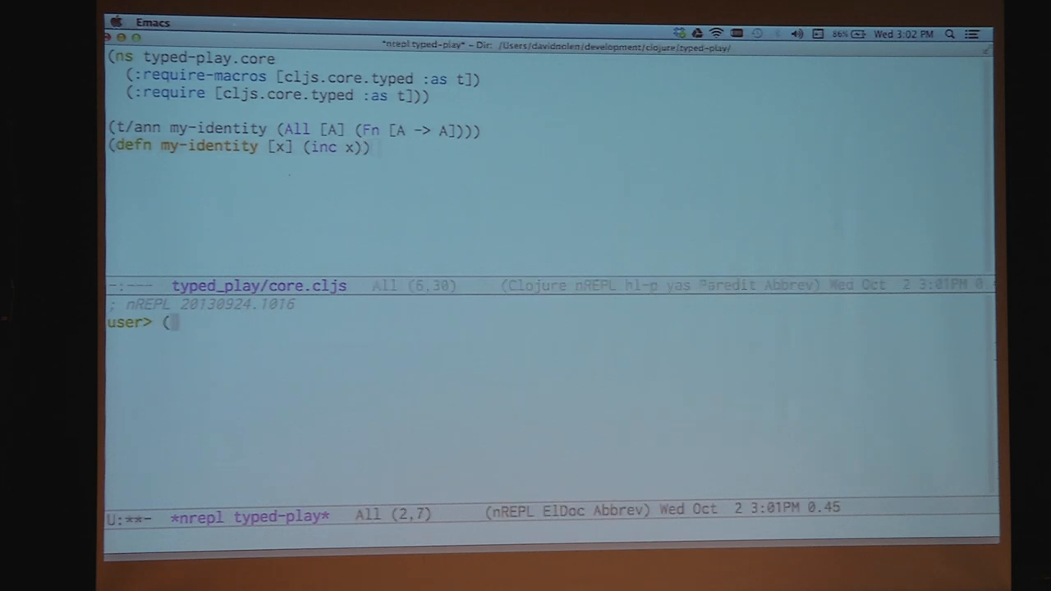
Require cljs.core.typed as t and run (t/check-ns 'typed-play.core), which reports one type error for my-identity
text(require '[cljs.core.typed :as t)
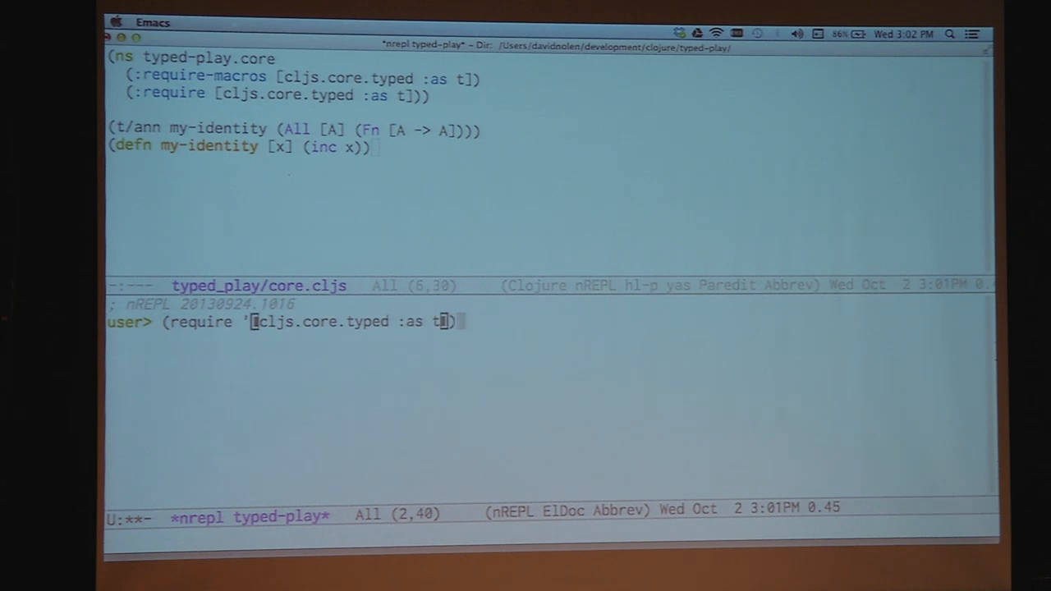
text((t/check)
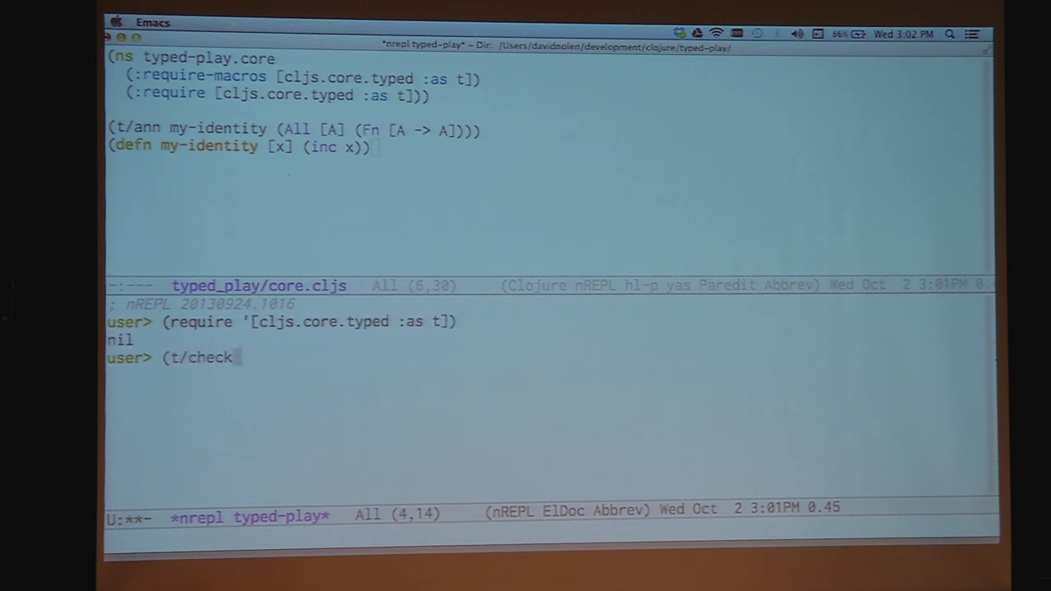
text(-ns 'typed)
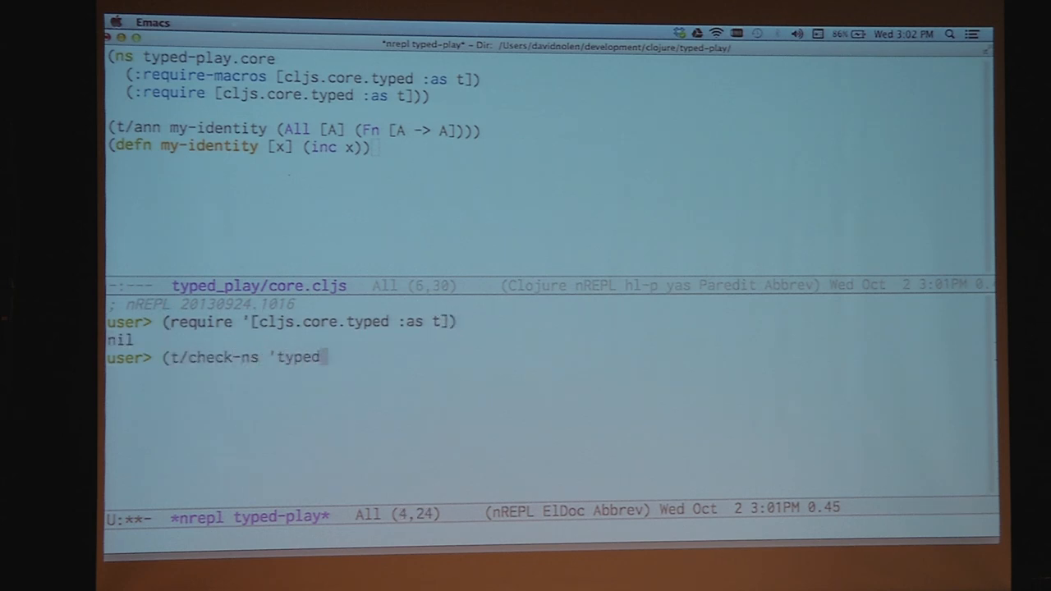
text(-play.co)
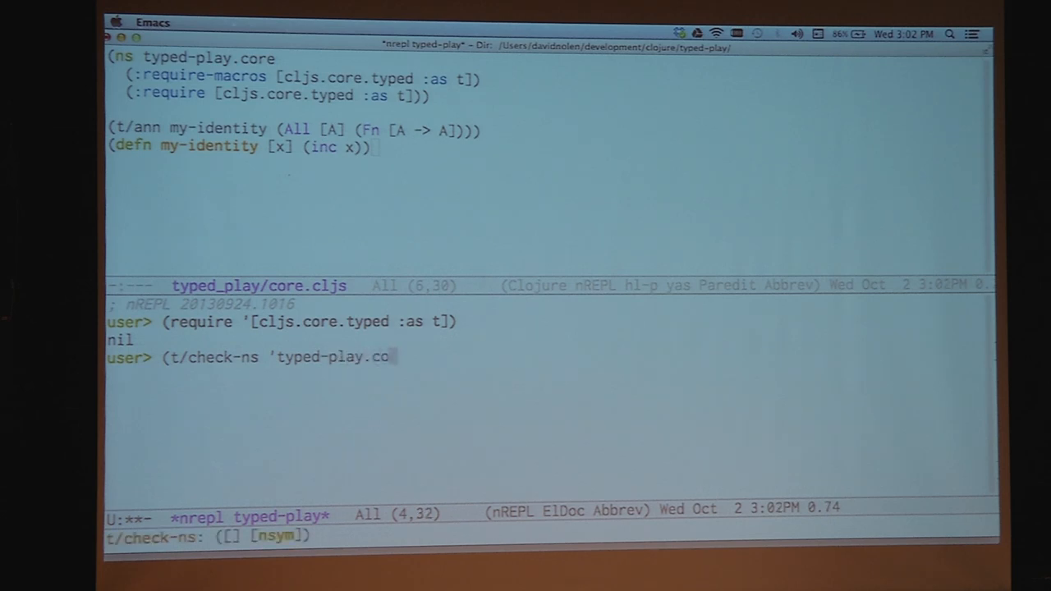
text(re))
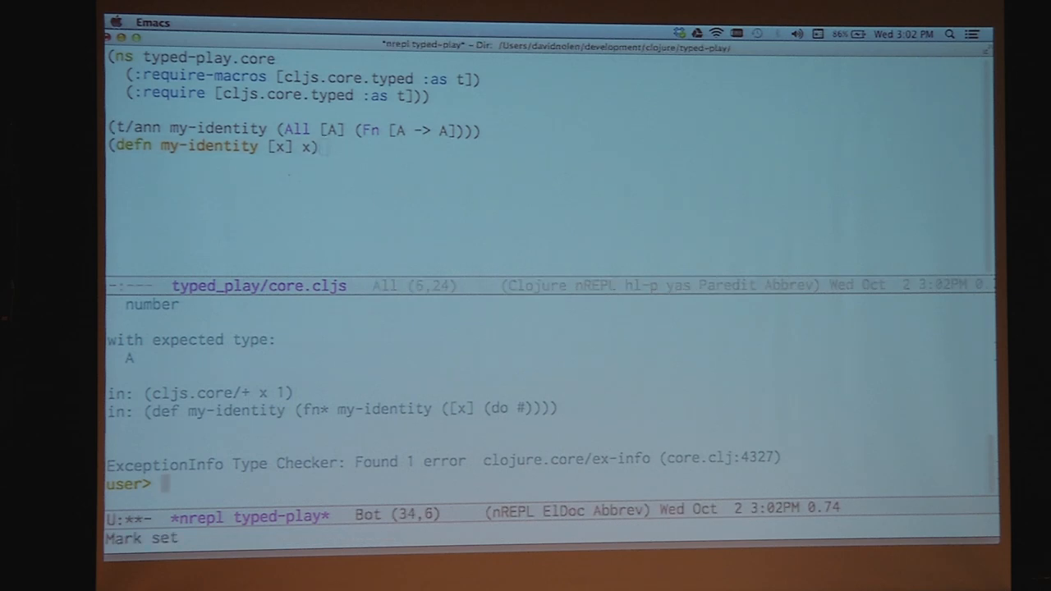
Re-run (t/check-ns 'typed-play.core) to get :ok, then Cmd-Tab back toward Keynote
text((t/check-ns 'typed-play.core))
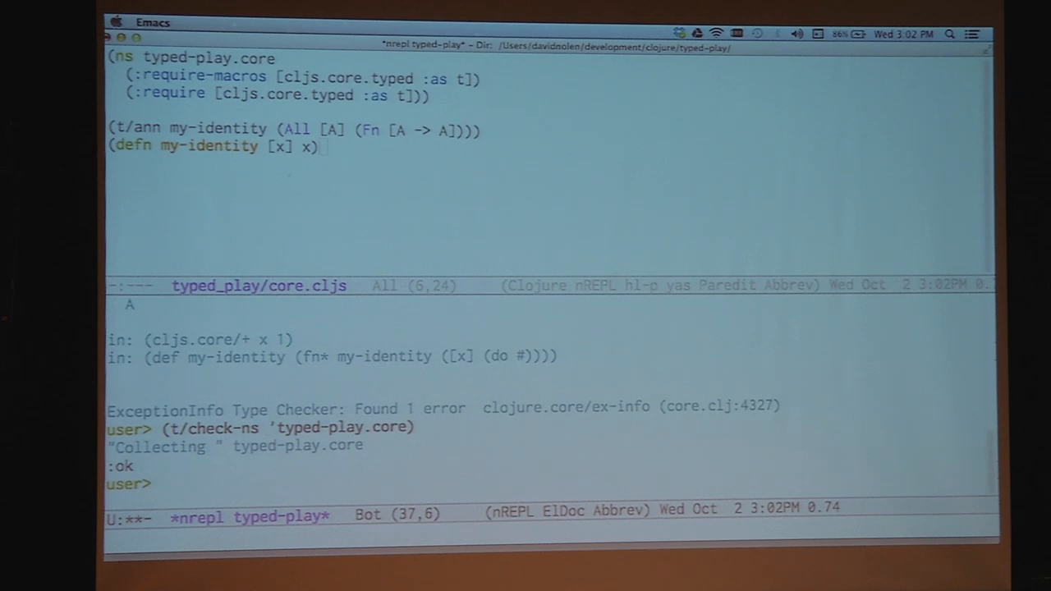
key(cmd+tab)
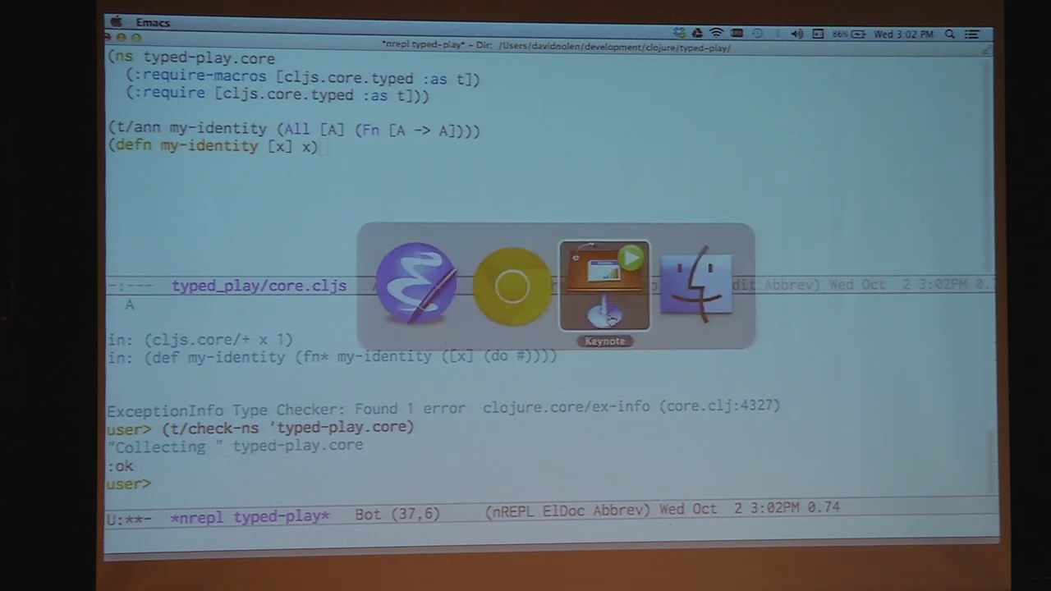